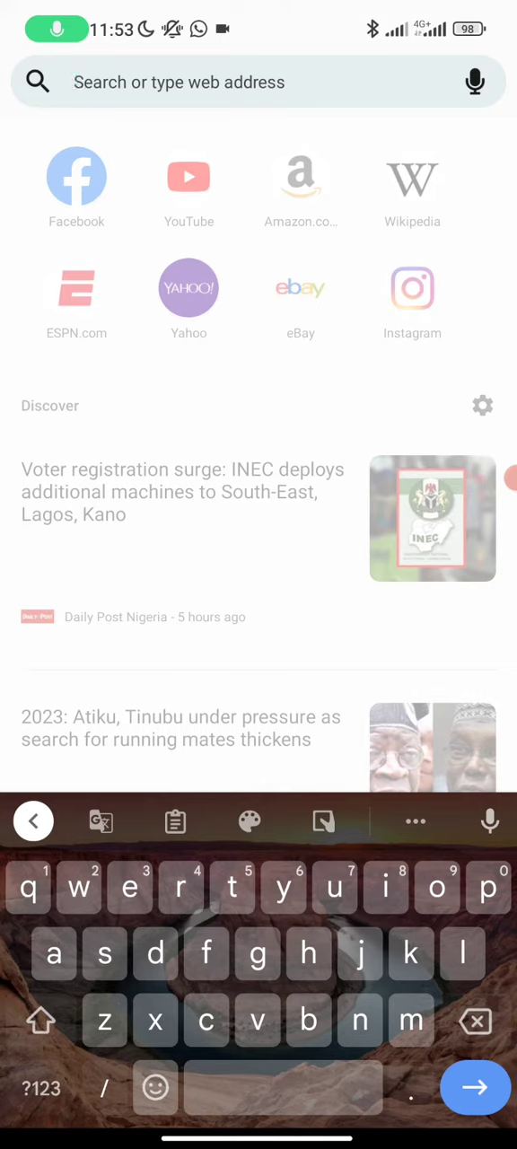
# Search the web for "metamask extension" from the address bar suggestion.
pyautogui.write('metamask')
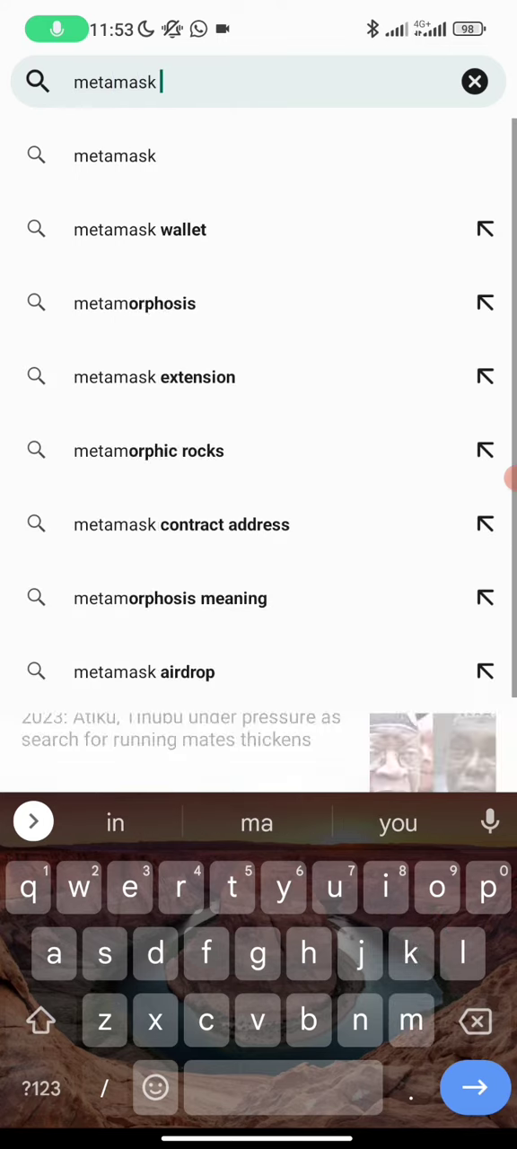
pyautogui.click(155, 378)
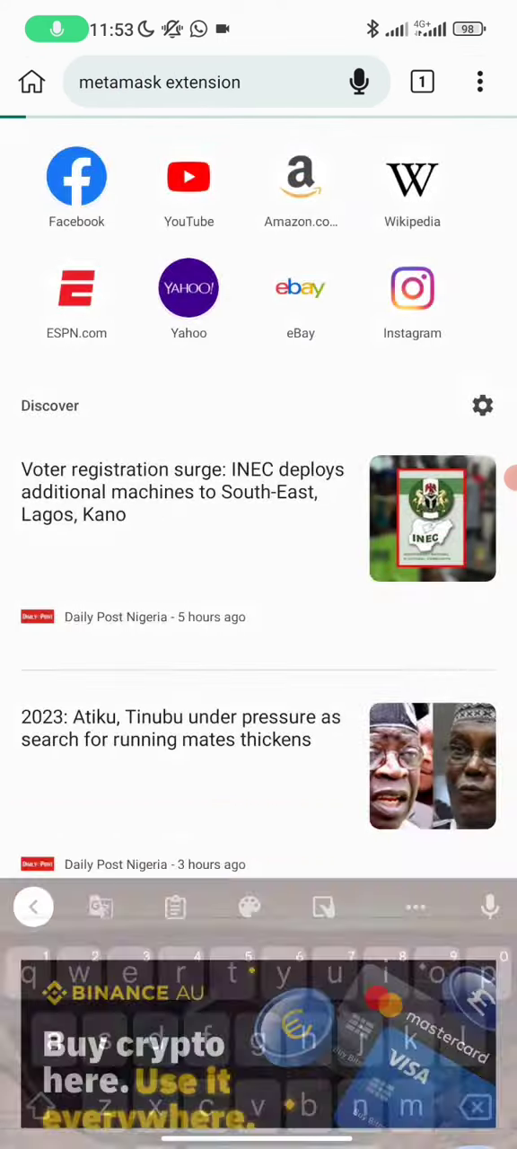
# Submit the search and scroll the results toward the MetaMask Chrome Web Store listing.
pyautogui.press('Enter')
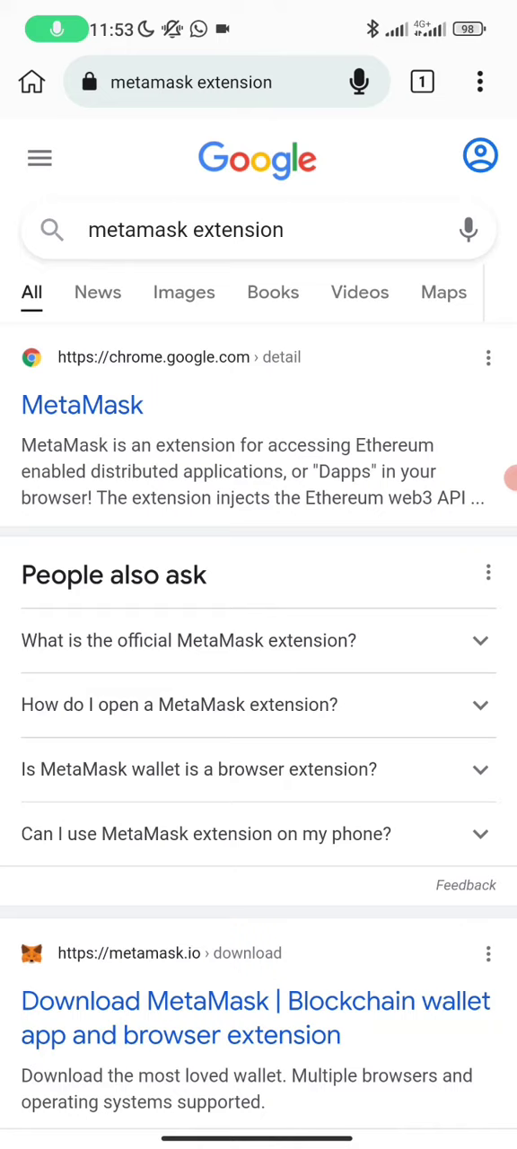
pyautogui.scroll(-3)
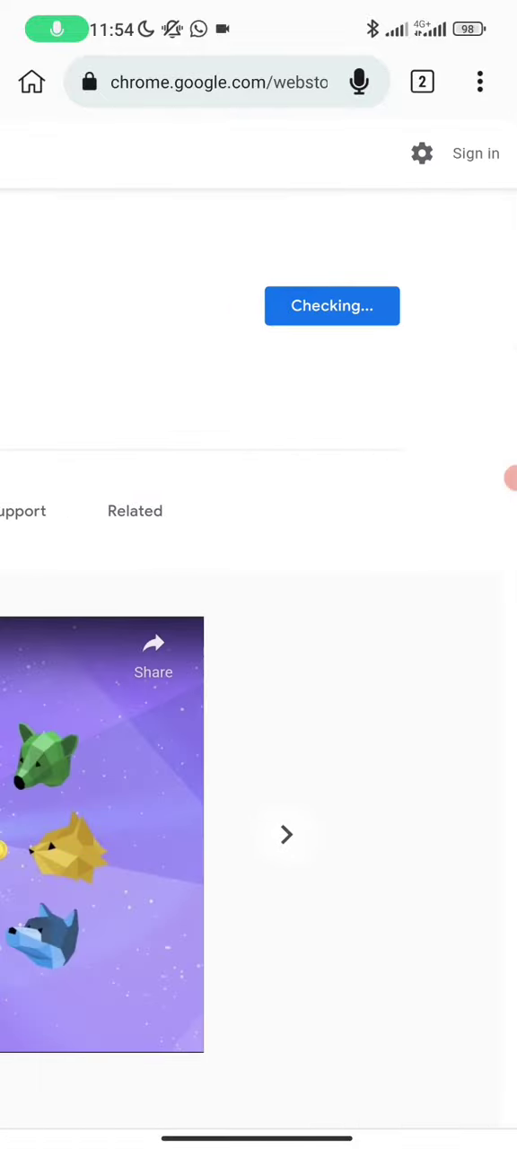
# Add MetaMask to the browser and confirm its requested permissions with OK.
pyautogui.click(330, 305)
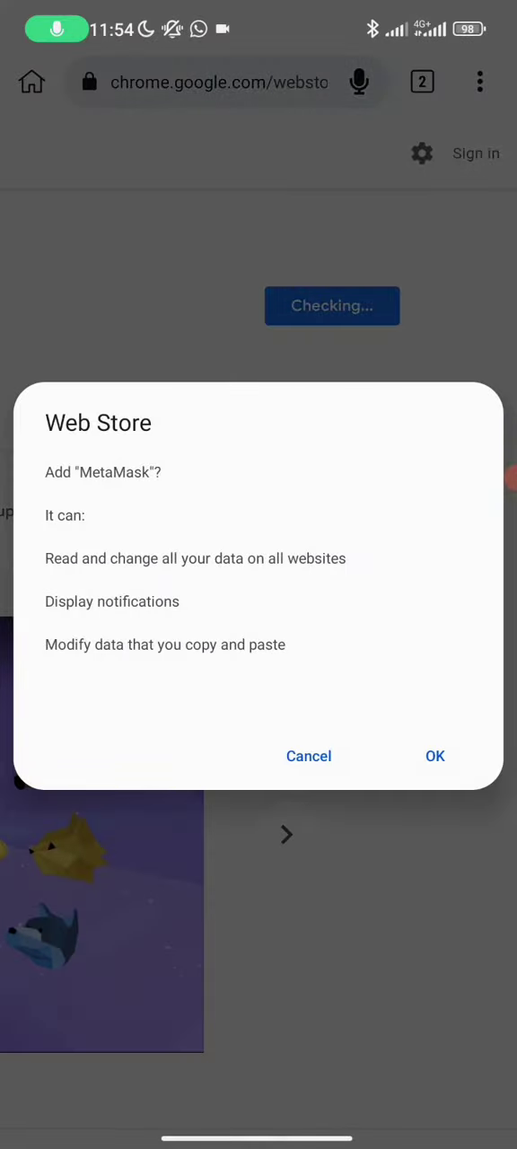
pyautogui.click(435, 756)
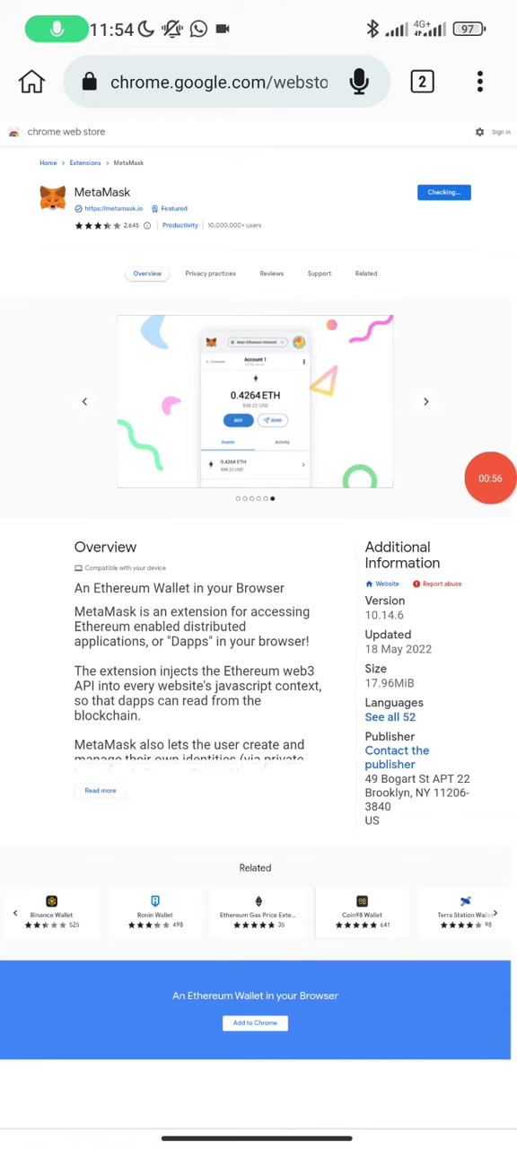
# Show wallet extensions related to MetaMask, then reach the browser's main menu.
pyautogui.click(366, 273)
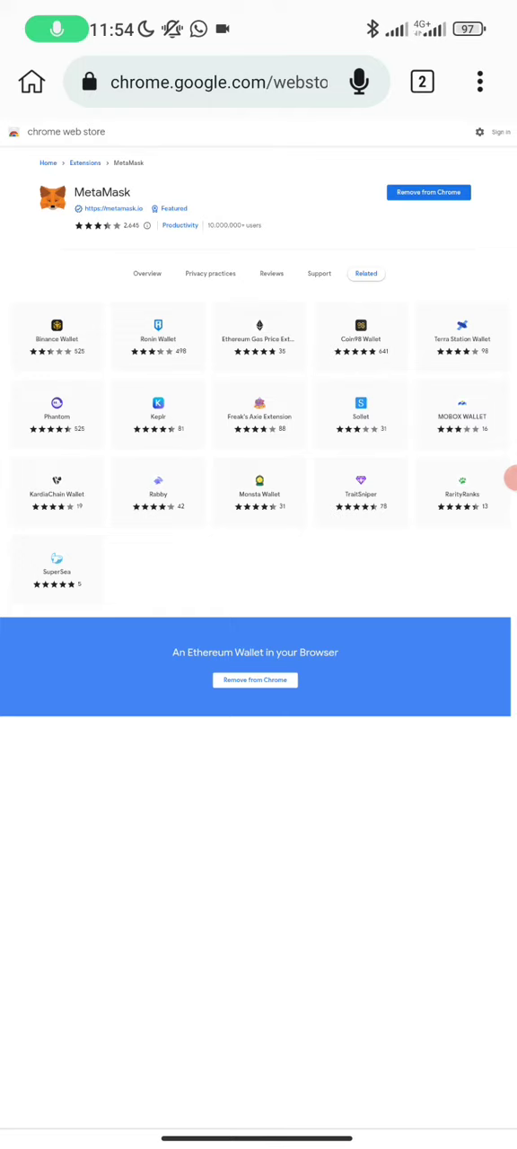
pyautogui.click(480, 81)
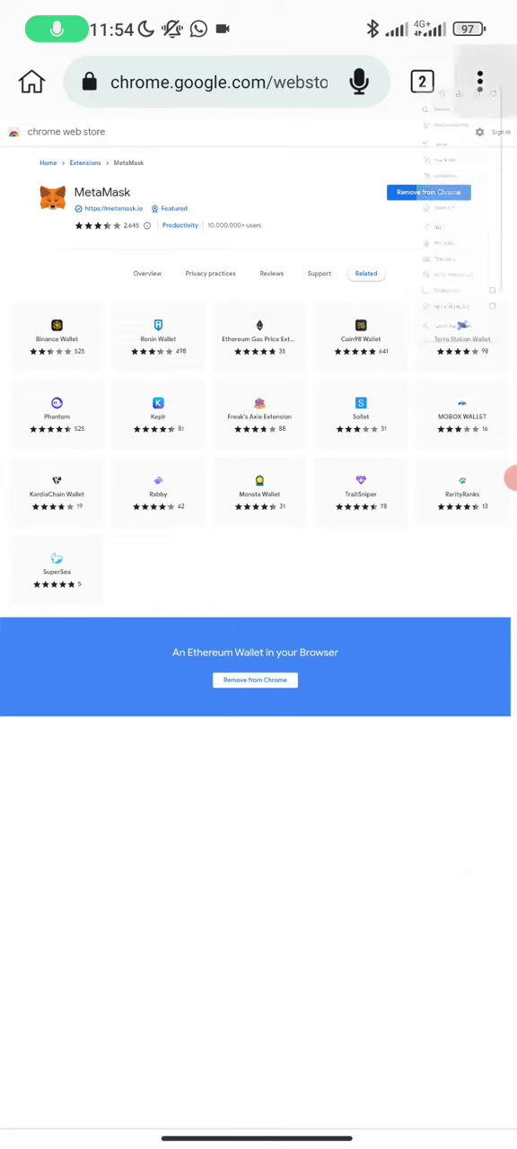
pyautogui.click(479, 82)
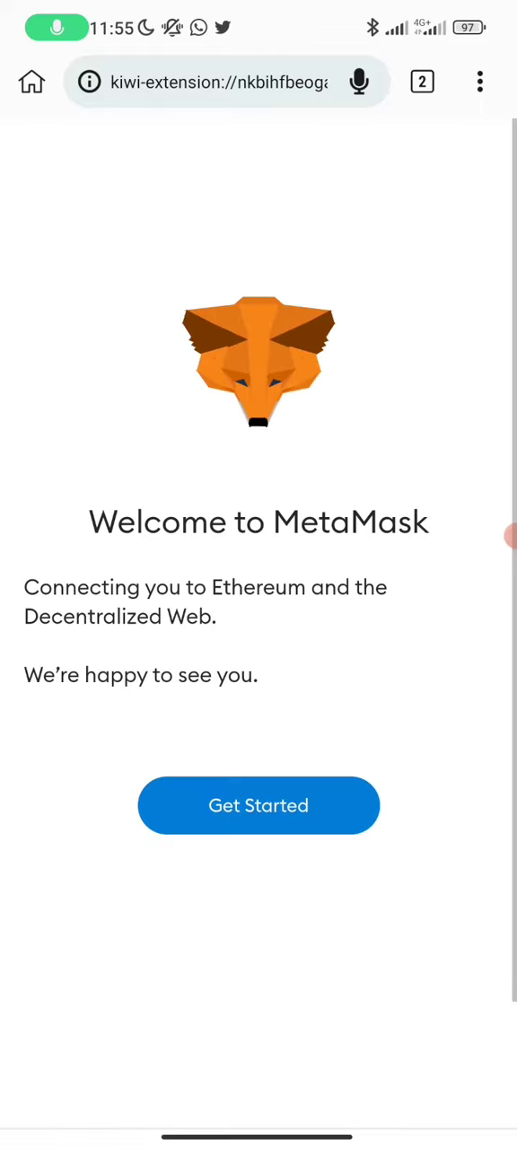
# Continue past MetaMask's welcome page to the import-or-create wallet choice.
pyautogui.click(258, 804)
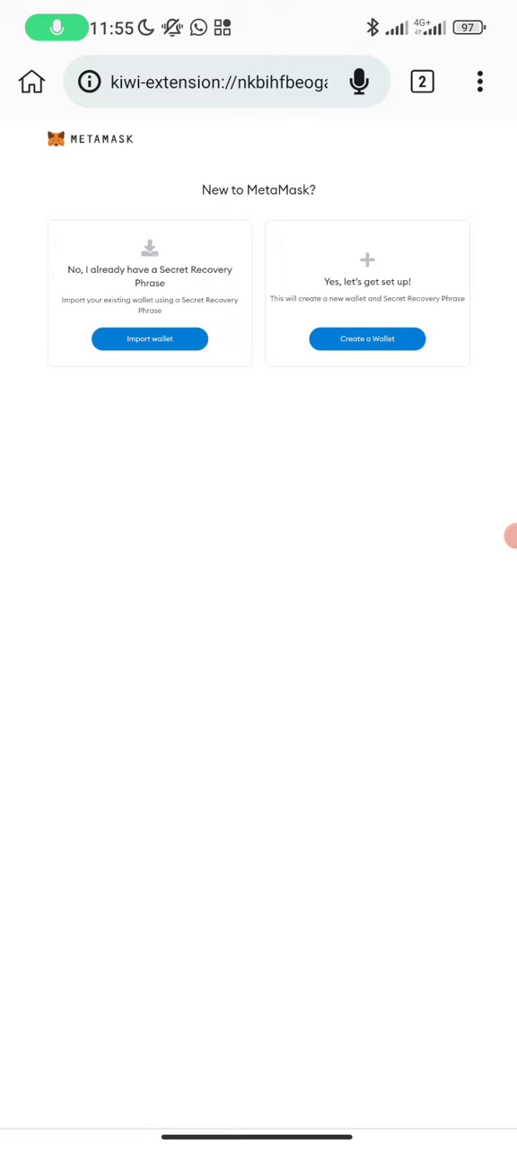
pyautogui.click(482, 82)
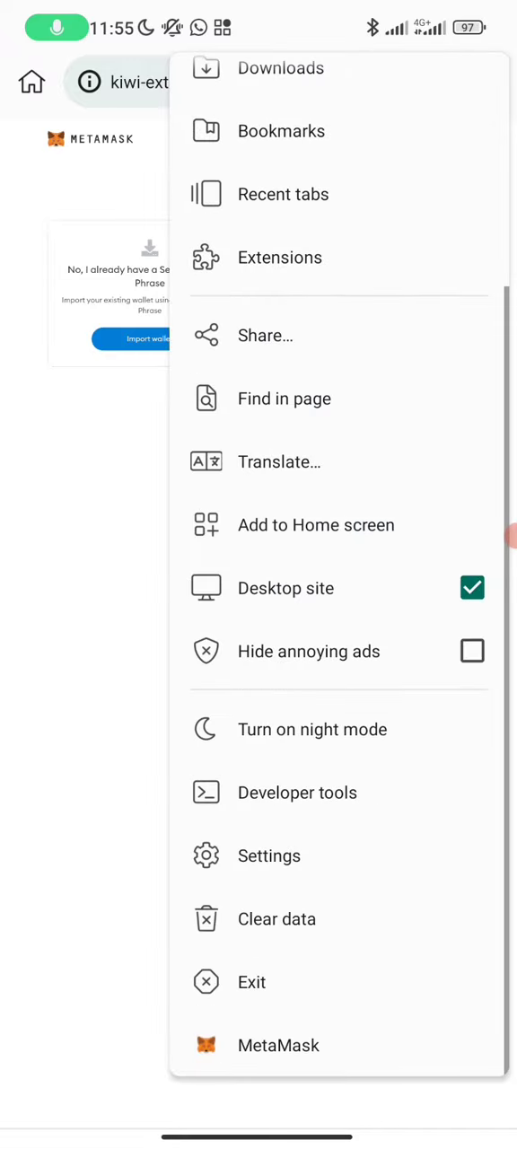